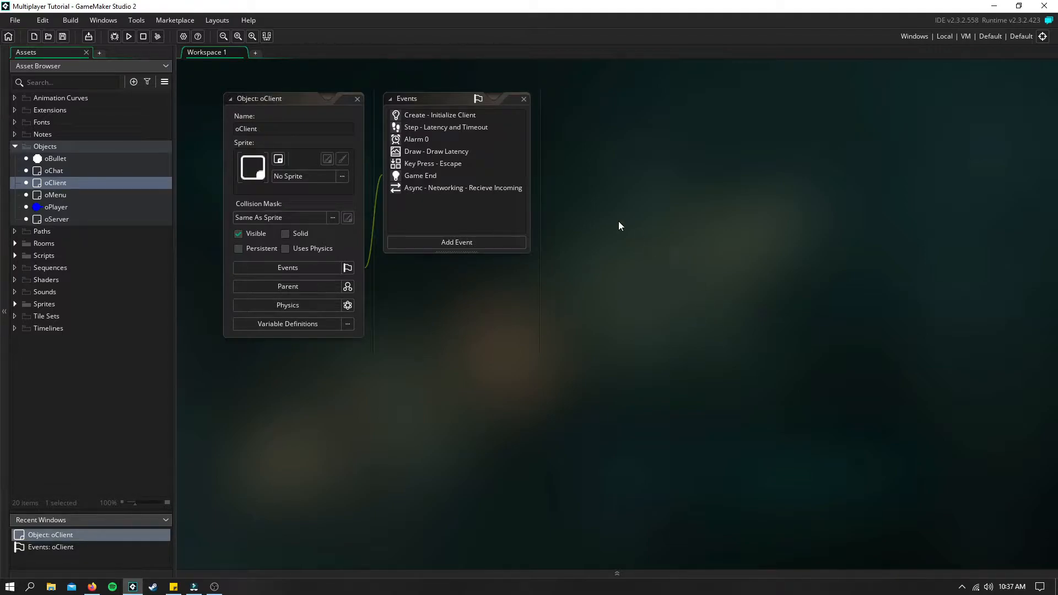
Open the oClient 'Step - Latency and Timeout' event code in the editor.
{"action": "double_click", "coordinate": [439, 114]}
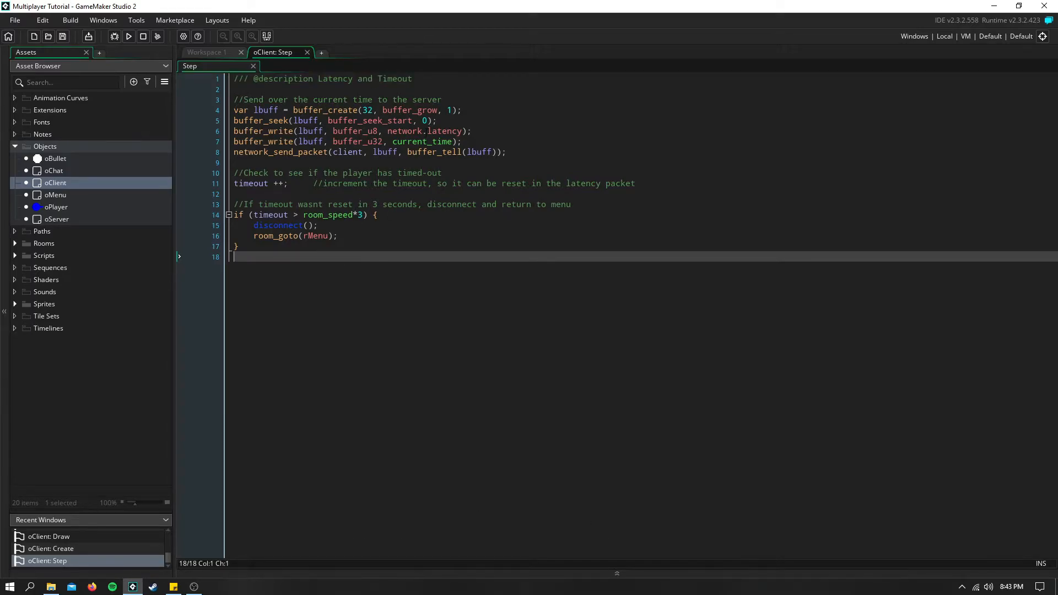
In oClient Step, add the three-second timeout check that disconnects and goes to rMenu.
{"action": "left_click", "coordinate": [351, 214]}
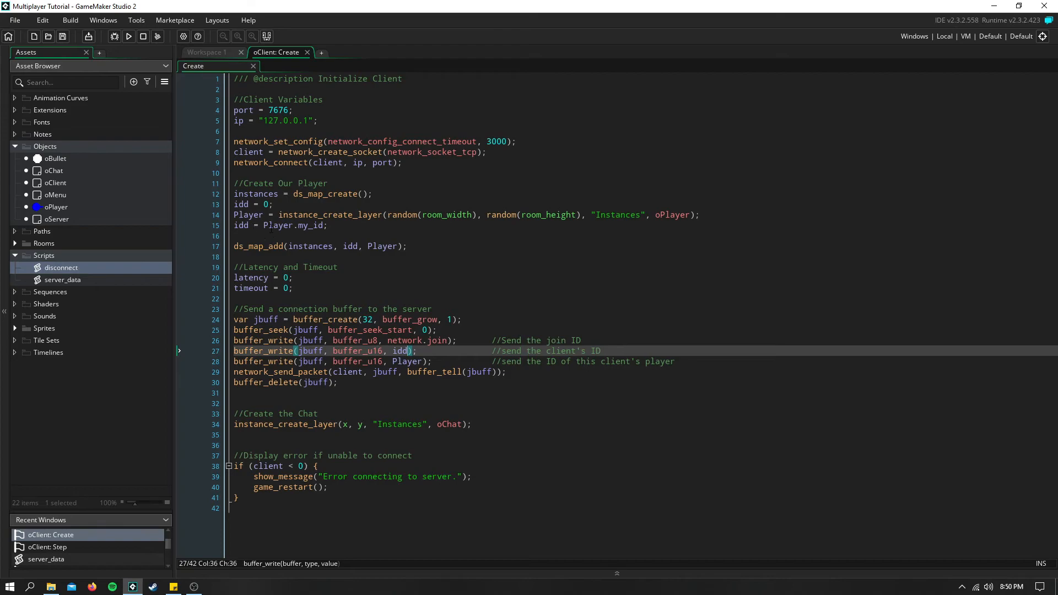
Close the oClient: Create code tab to return to Workspace 1.
{"action": "left_click", "coordinate": [305, 53]}
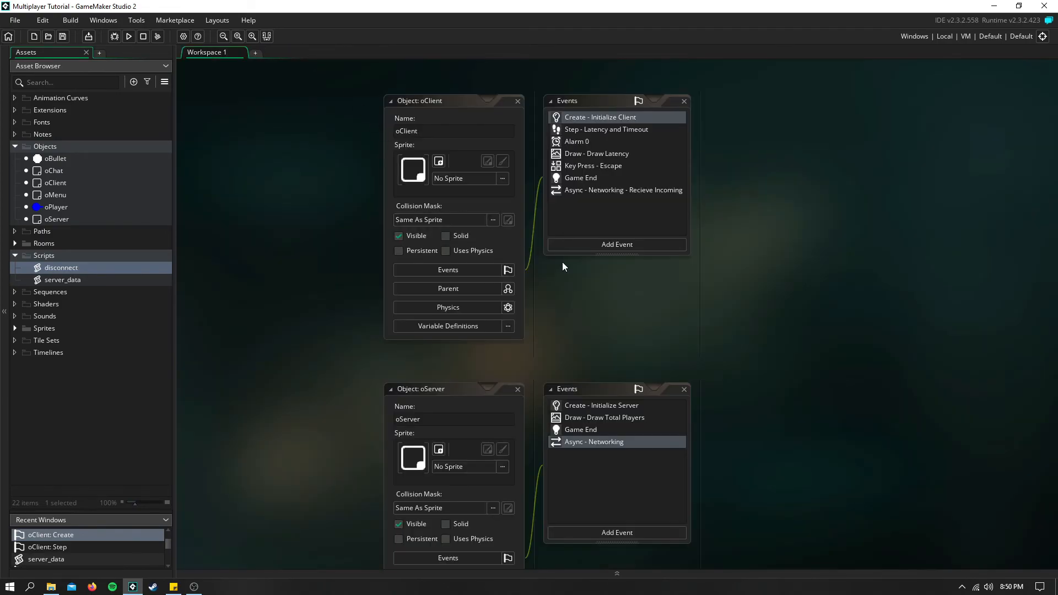